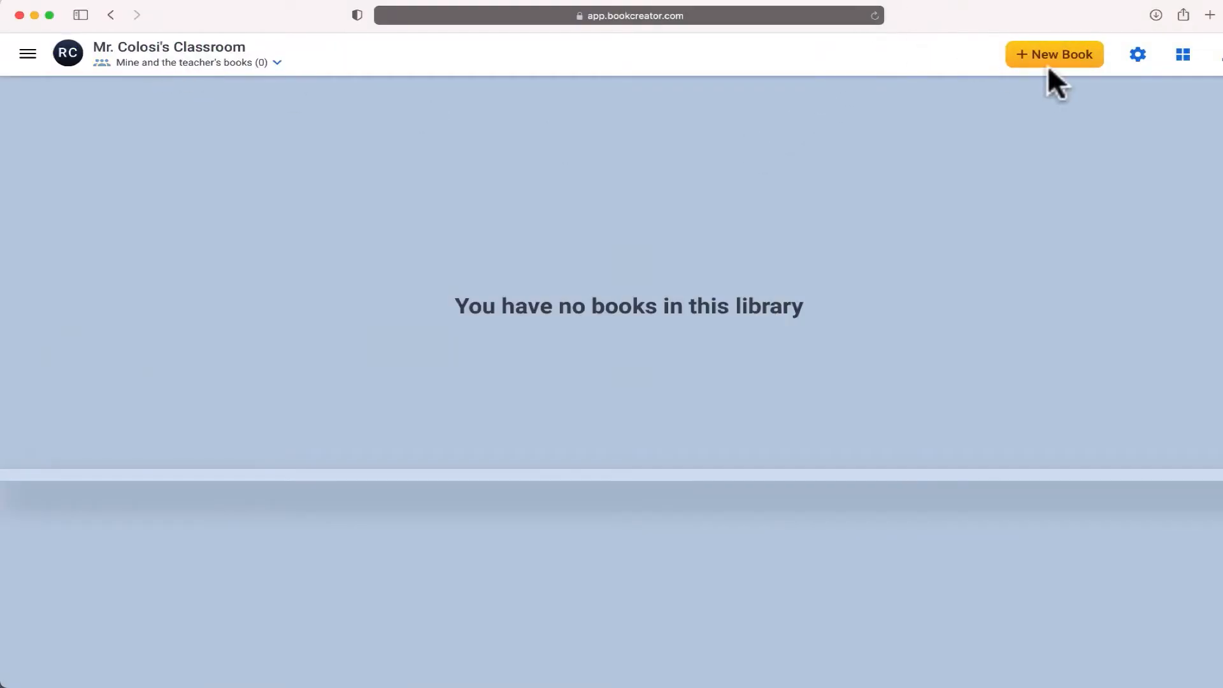
Start a new book so the shape chooser appears
left_click(1054, 54)
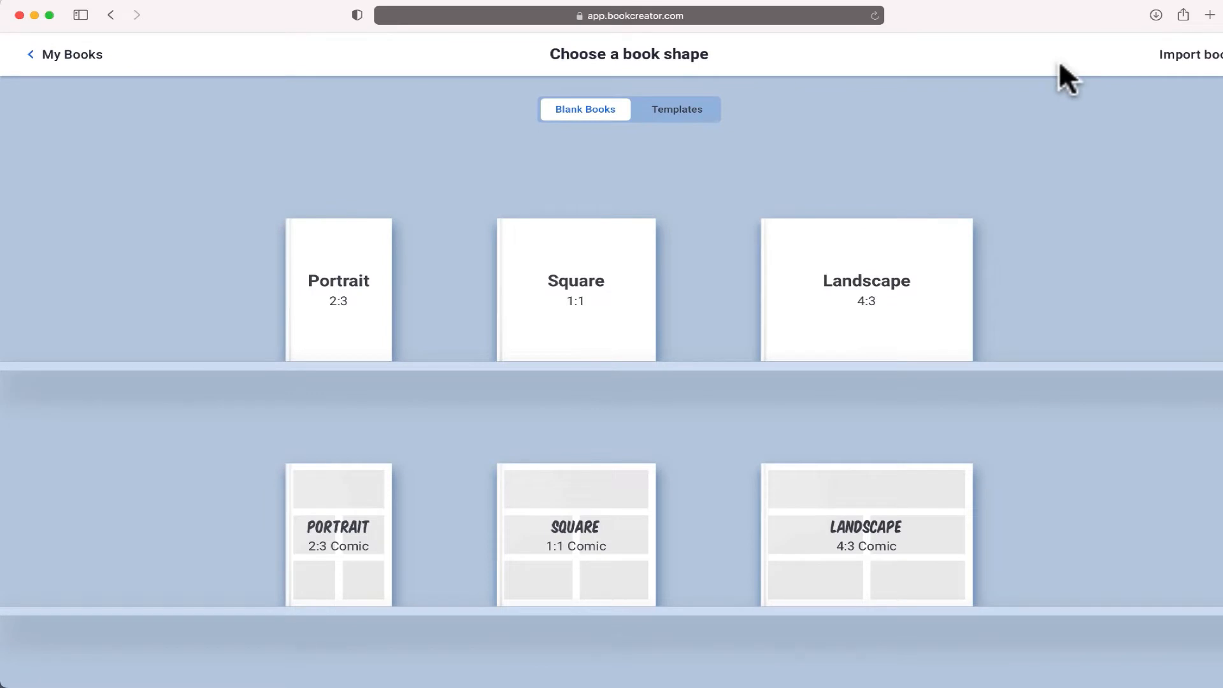
mouse_move(516, 195)
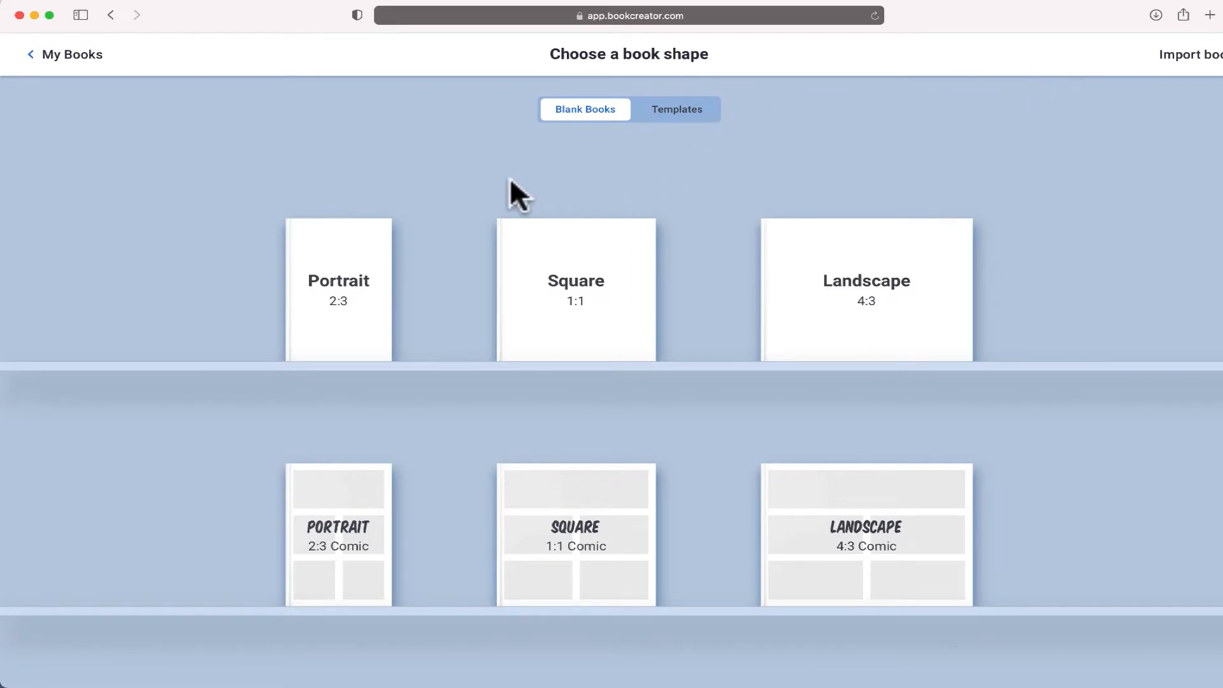
mouse_move(311, 499)
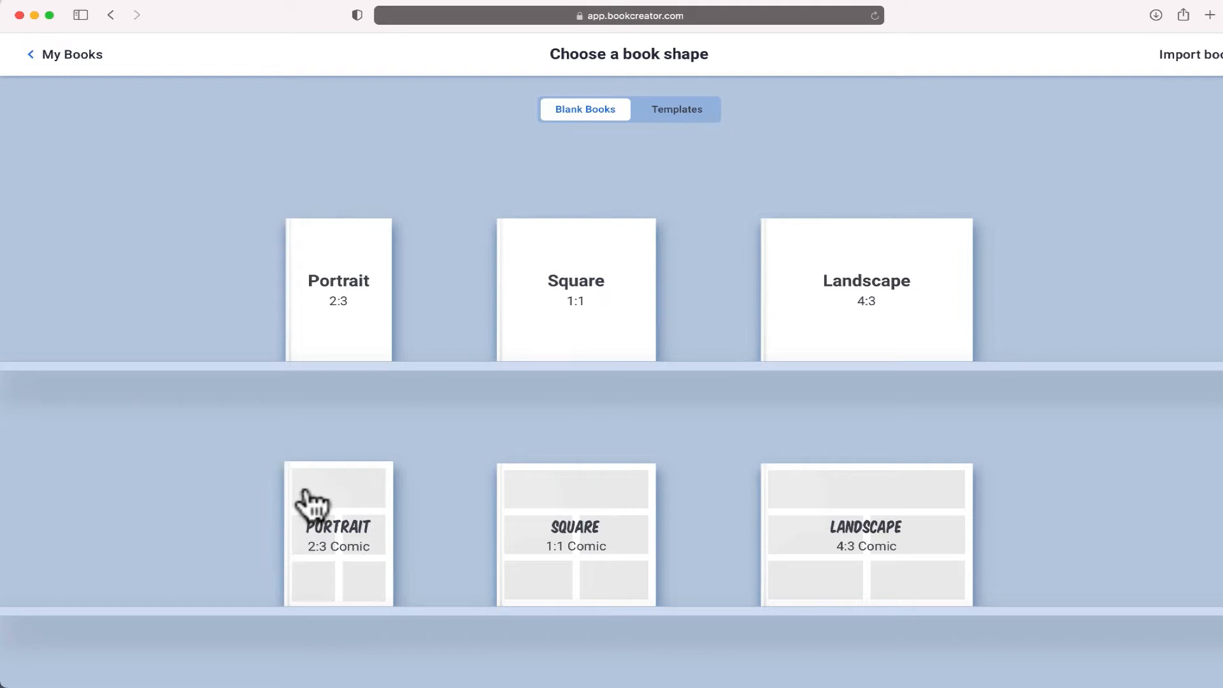
mouse_move(617, 453)
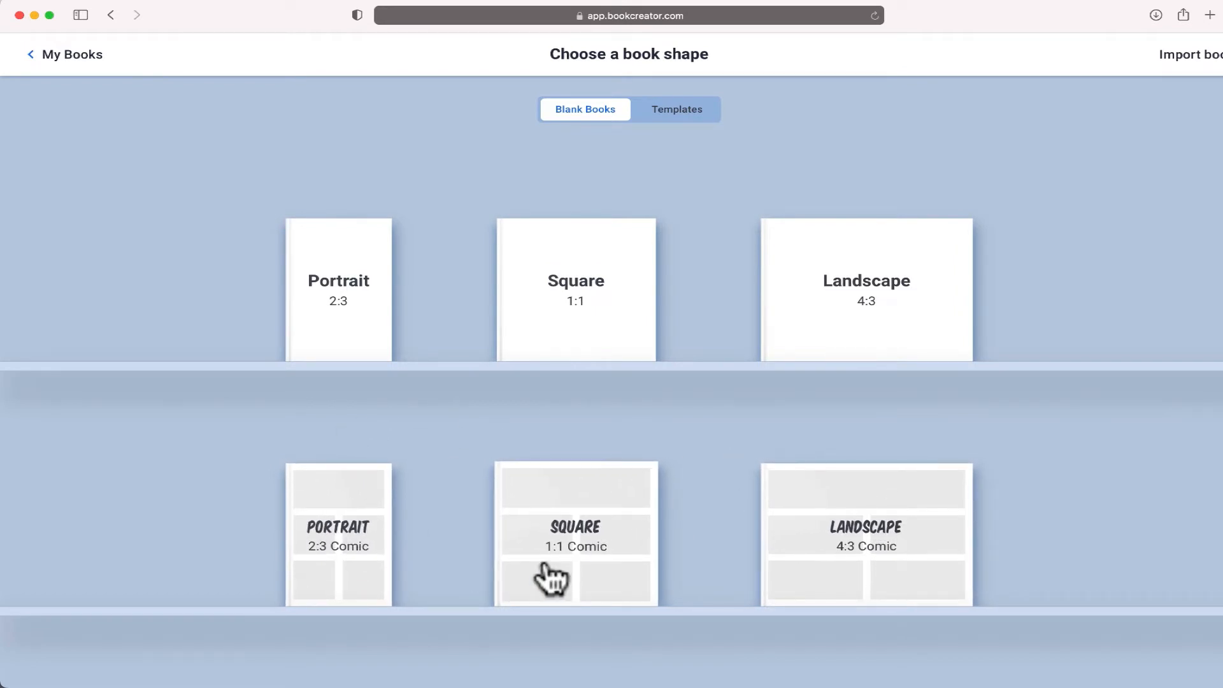
mouse_move(658, 565)
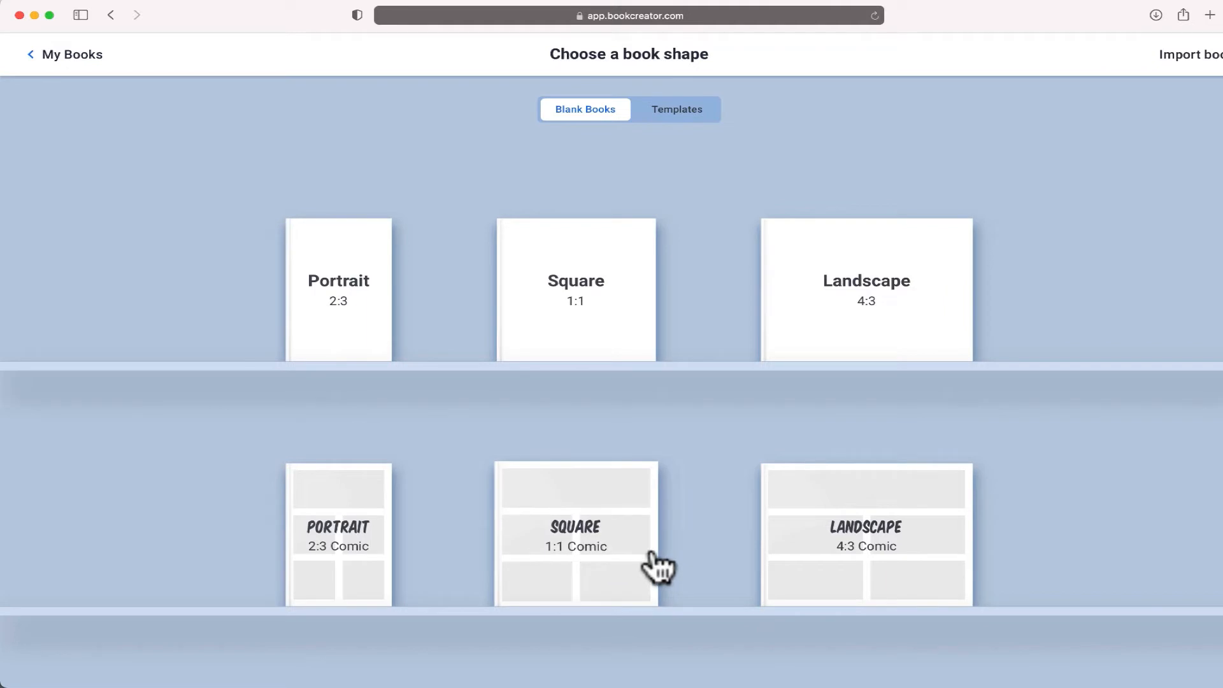
Browse the Templates gallery through its themes, then return to Blank Books
left_click(676, 109)
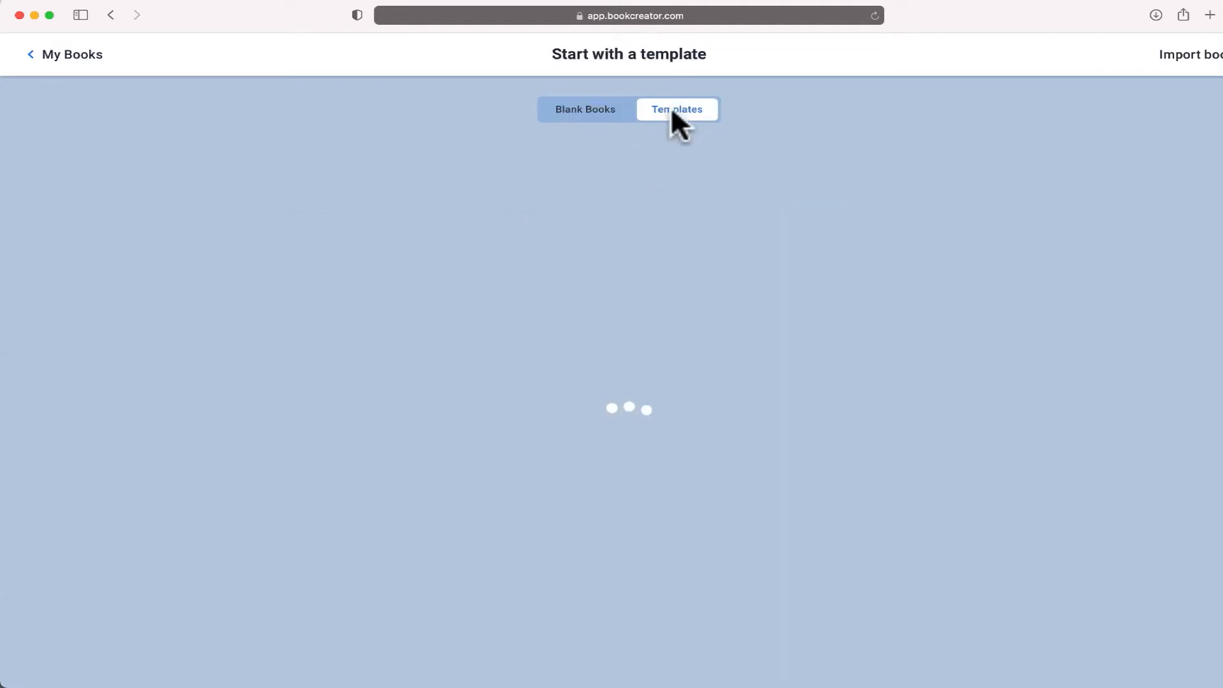
left_click(676, 108)
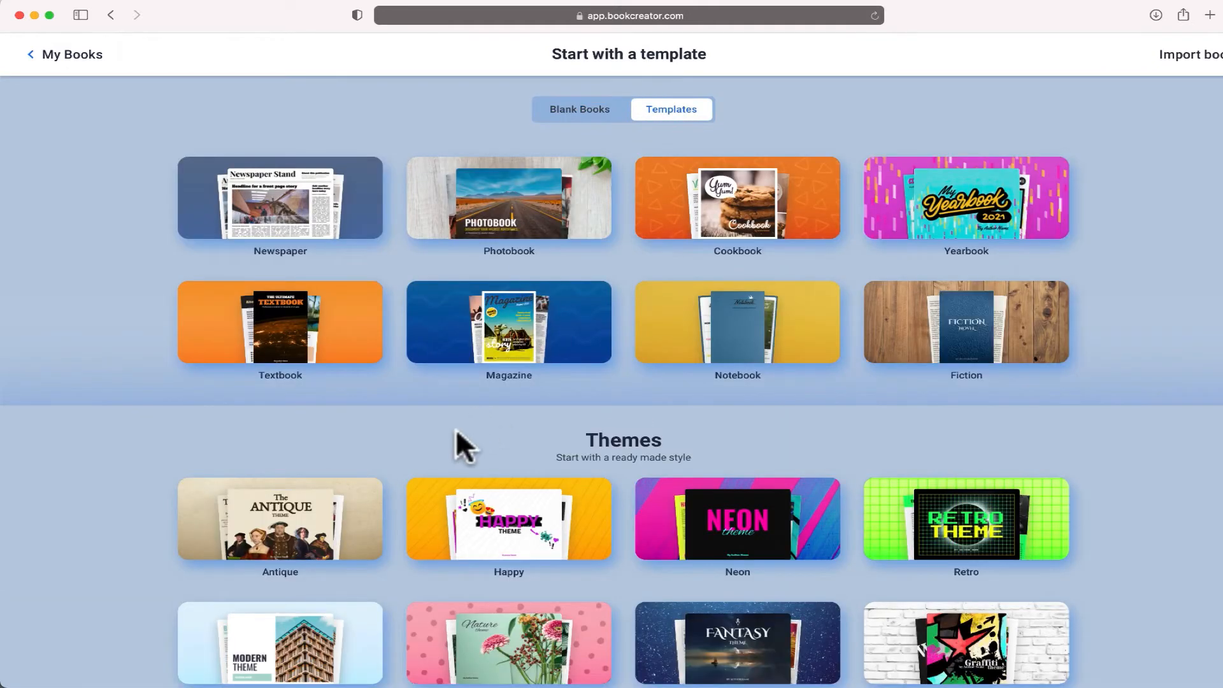
scroll("down", 3)
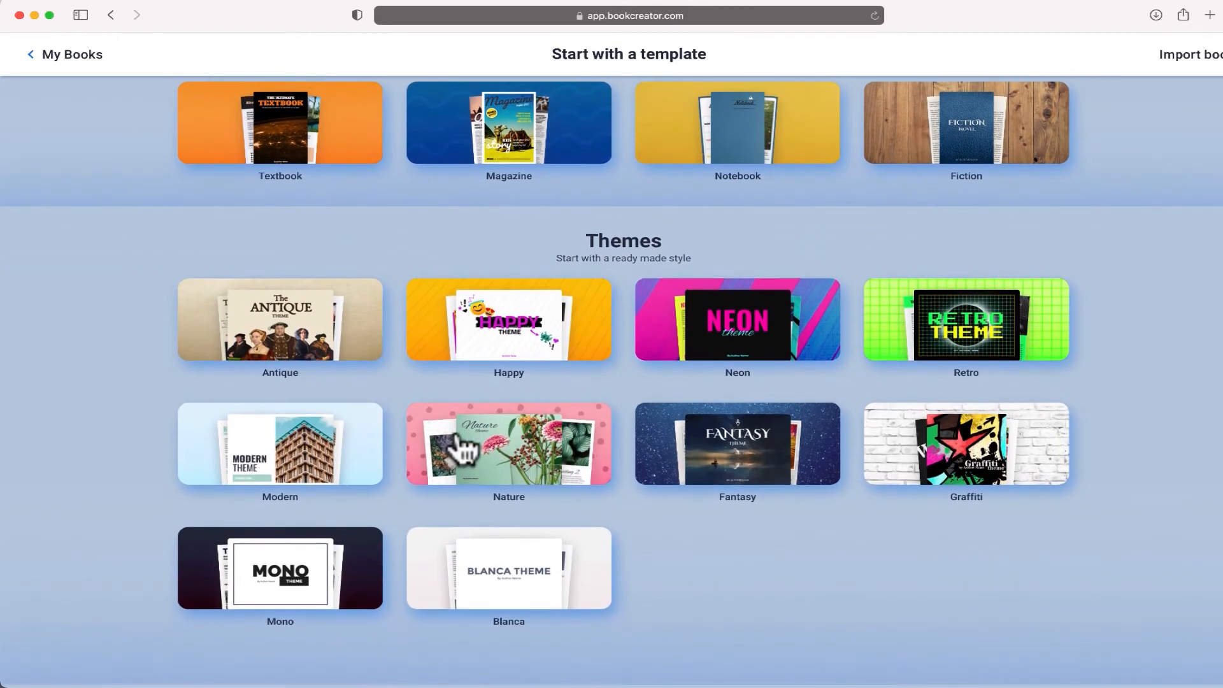
scroll("up", 3)
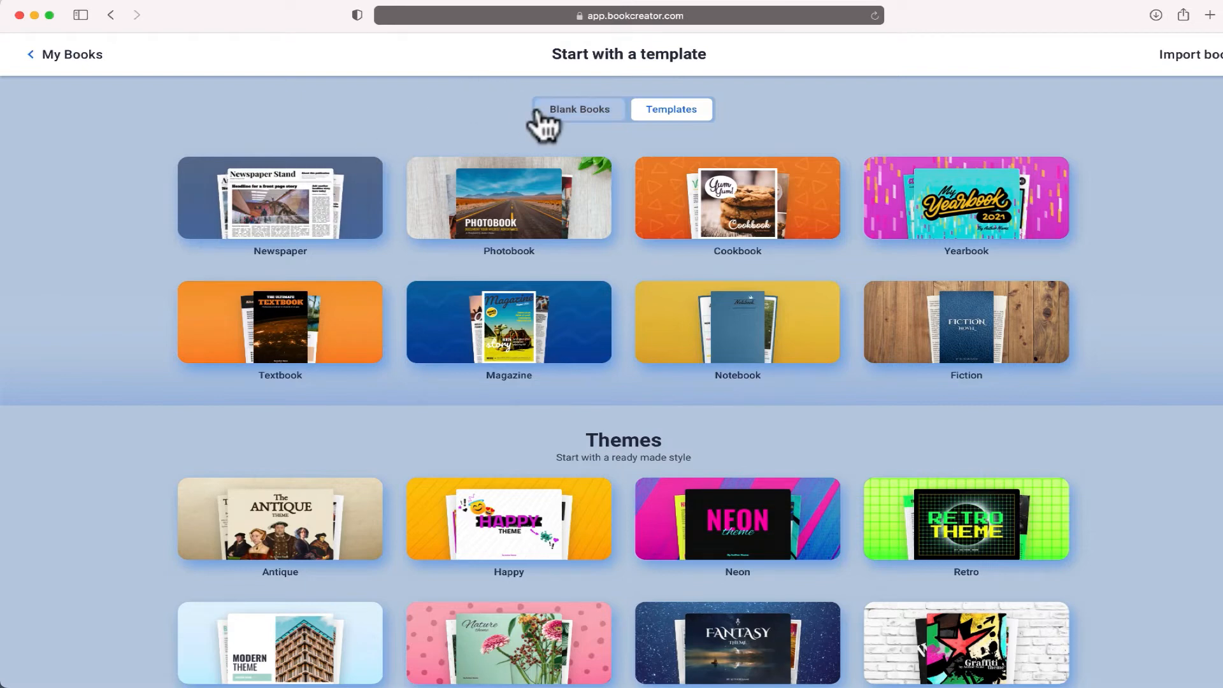
left_click(579, 110)
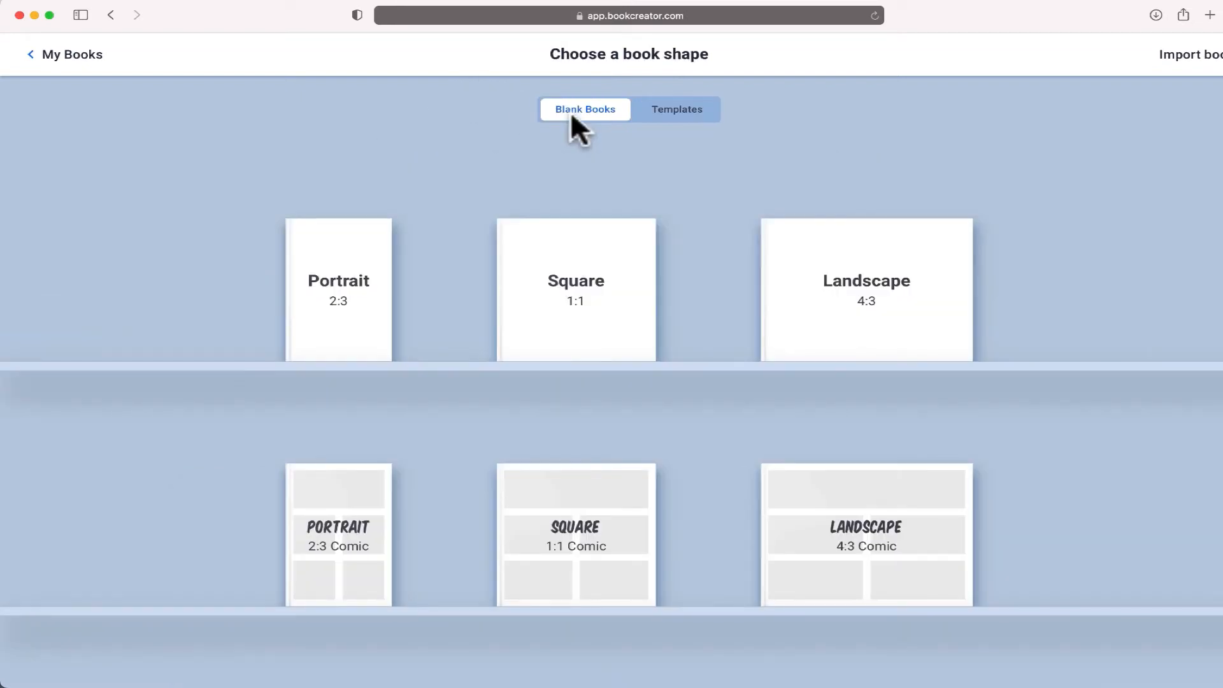
mouse_move(858, 293)
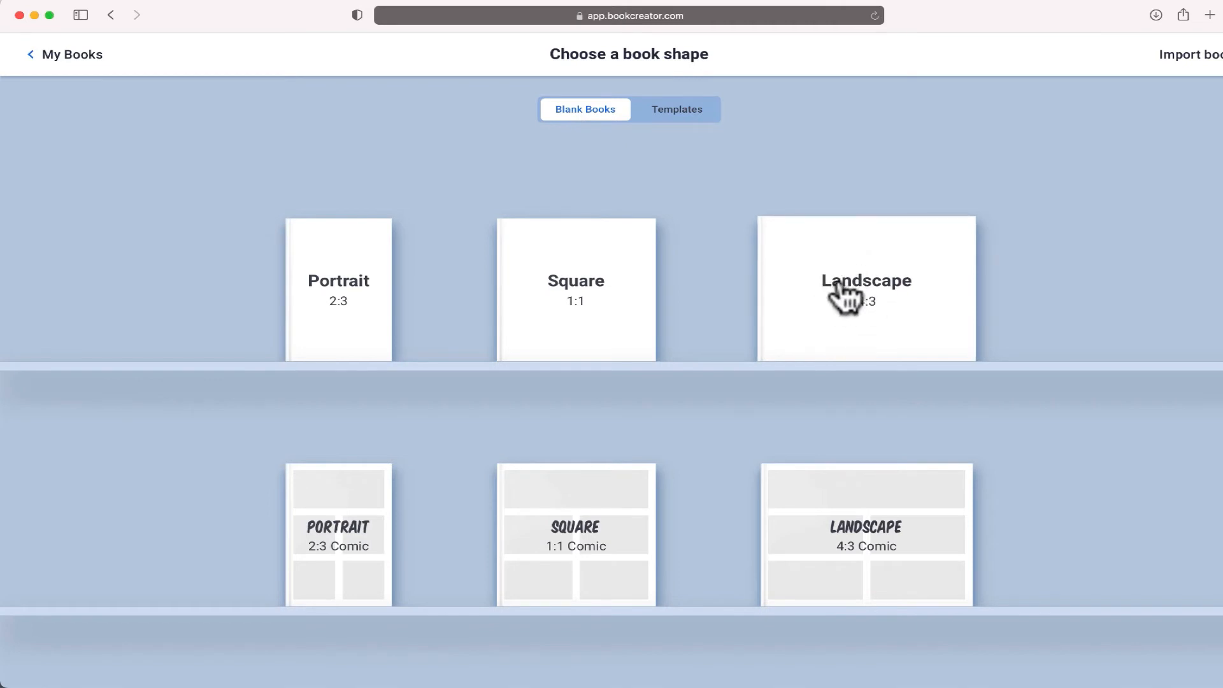
Create a blank Landscape 4:3 book
left_click(865, 289)
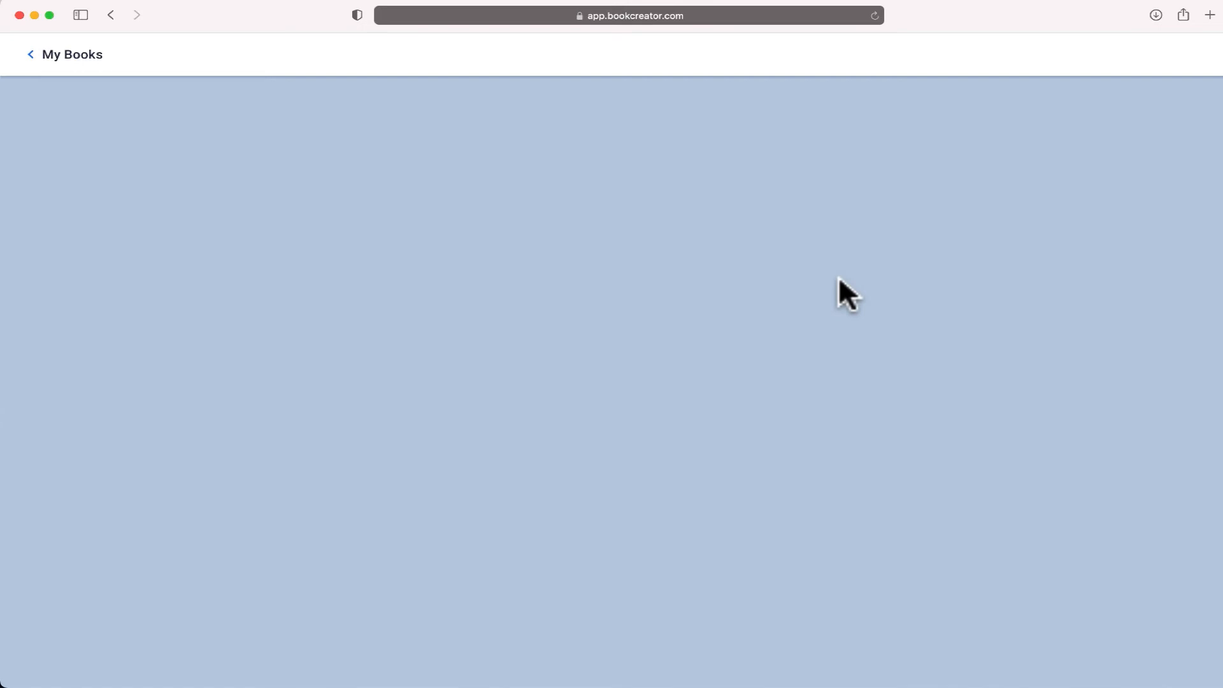